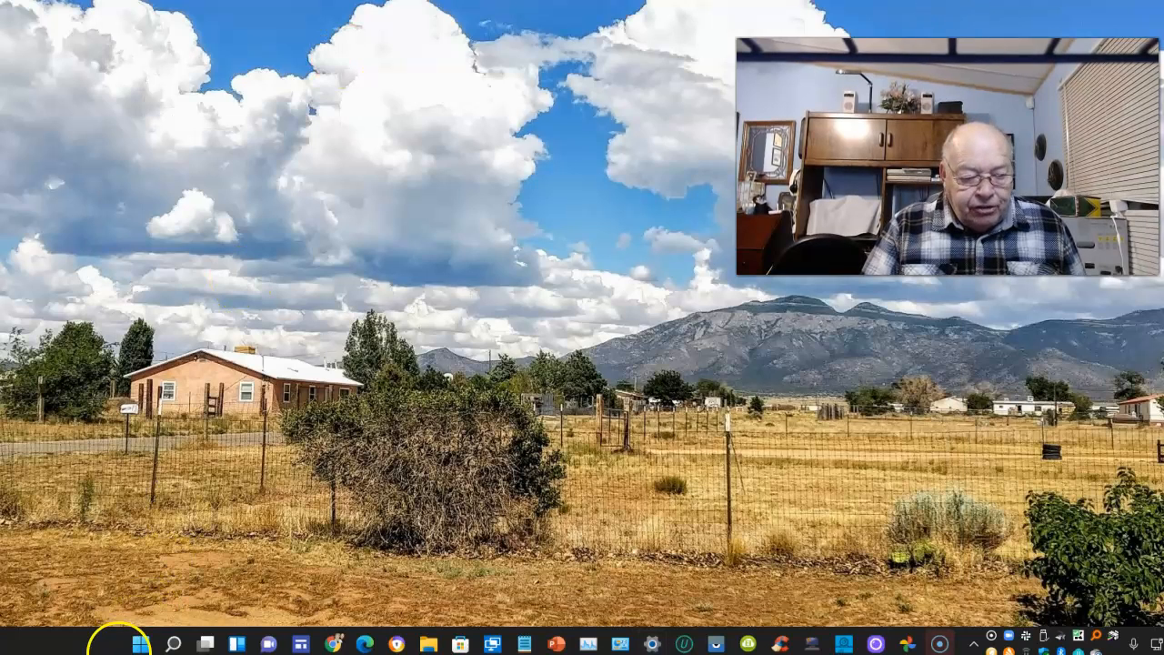
{"action": "mouse_move", "coordinate": [141, 643]}
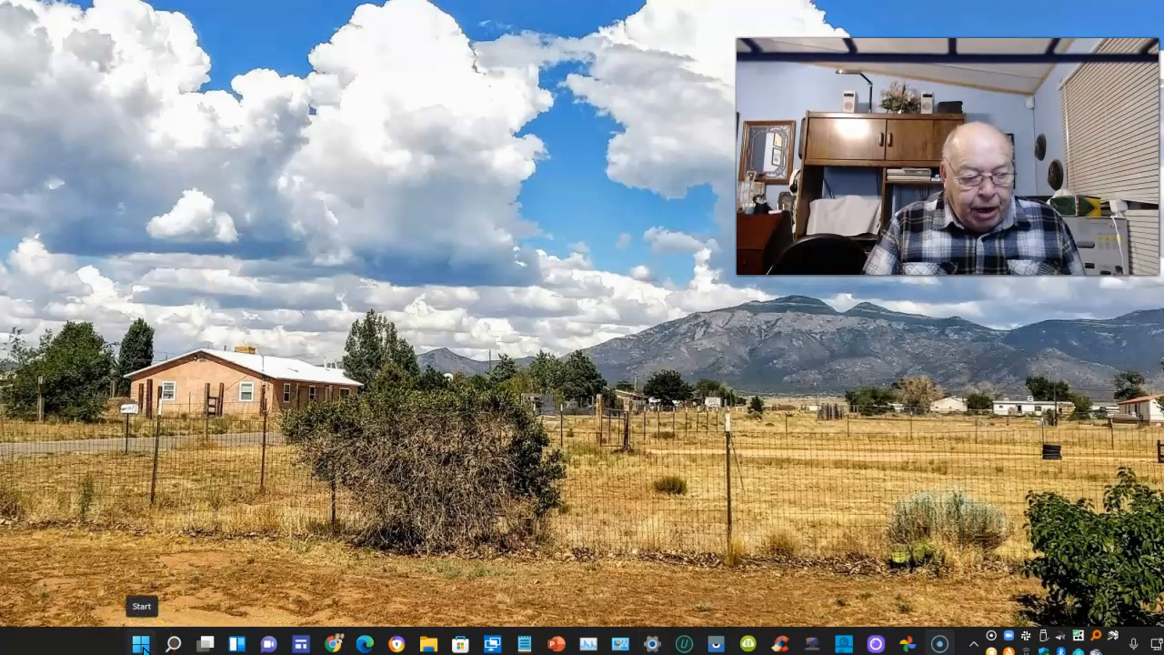
Bring up the Start menu from the taskbar.
{"action": "left_click", "coordinate": [140, 644]}
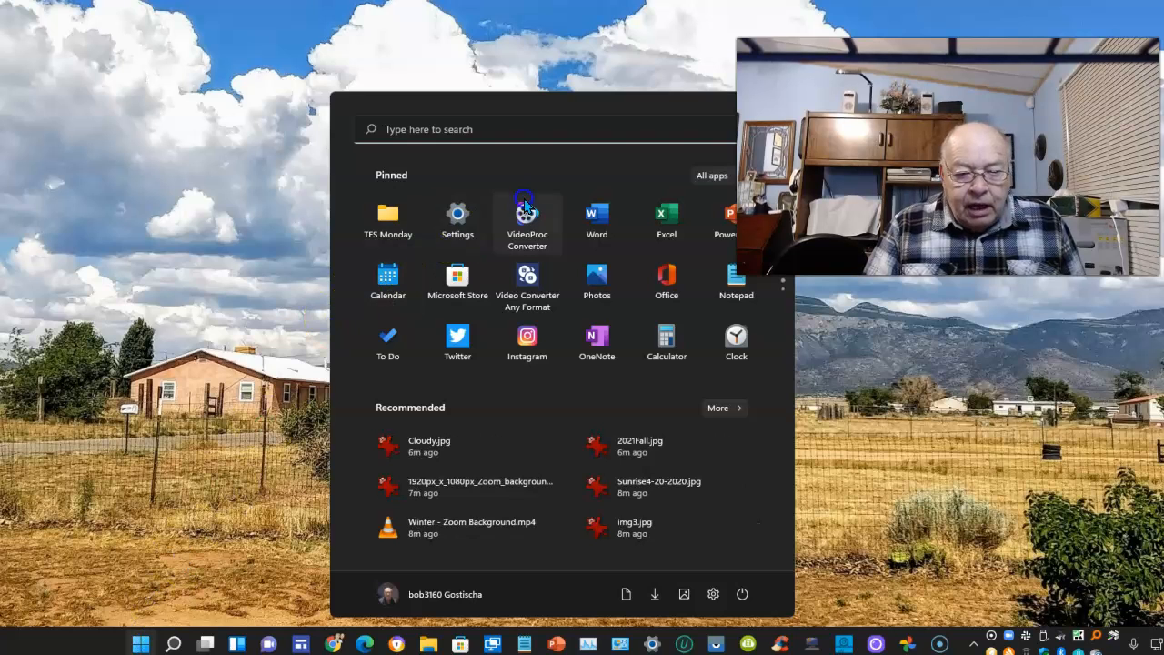
Launch Settings and go to the System > About page with device specifications.
{"action": "left_click", "coordinate": [457, 219]}
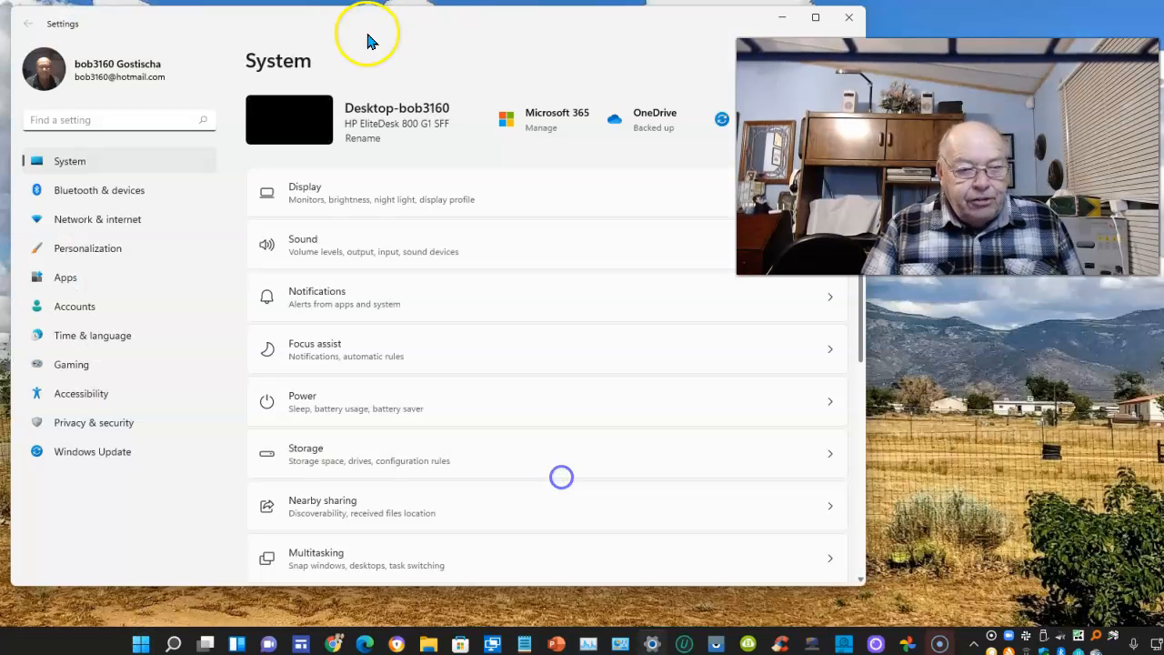
{"action": "mouse_move", "coordinate": [485, 114]}
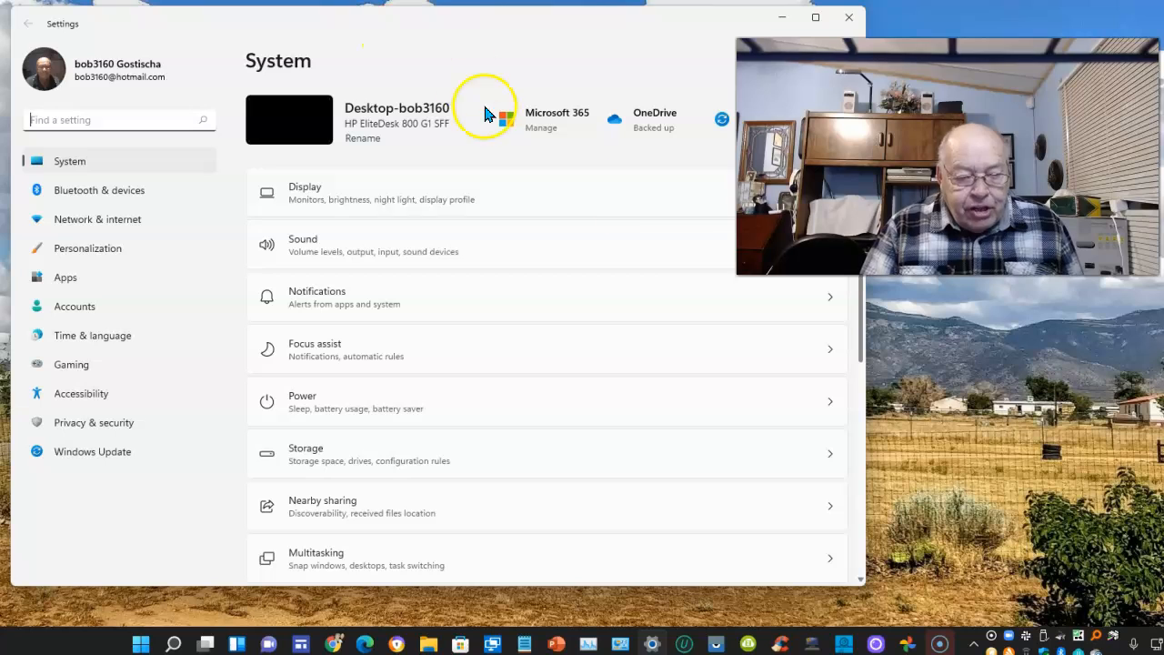
{"action": "scroll", "scroll_direction": "down", "scroll_amount": 3}
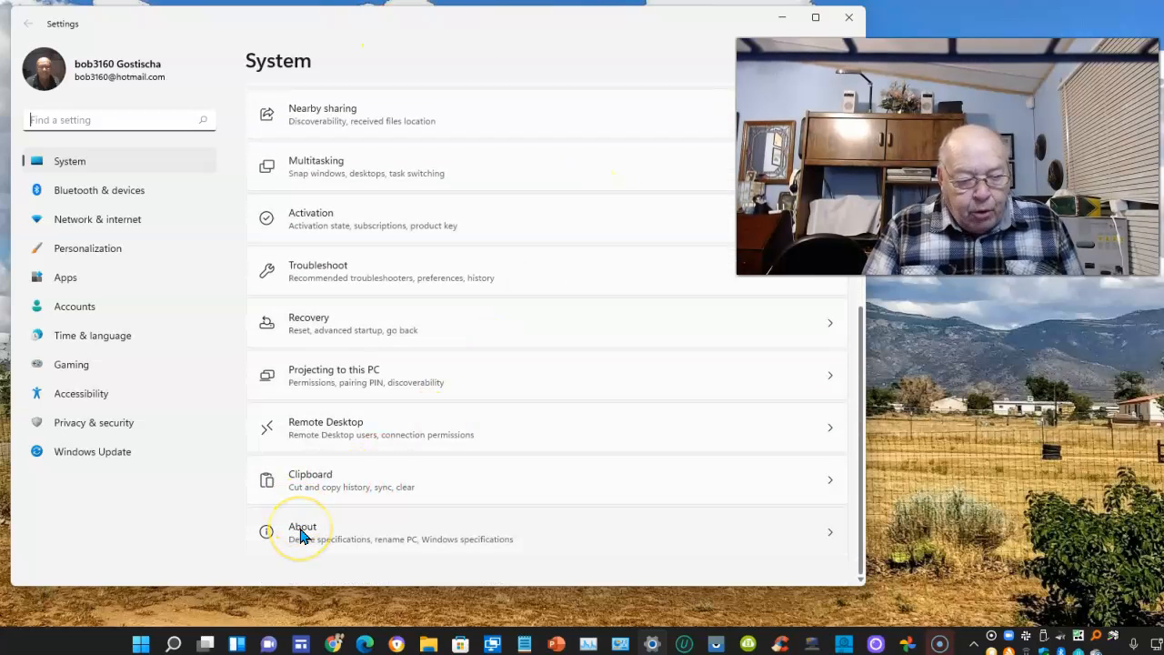
{"action": "left_click", "coordinate": [302, 532]}
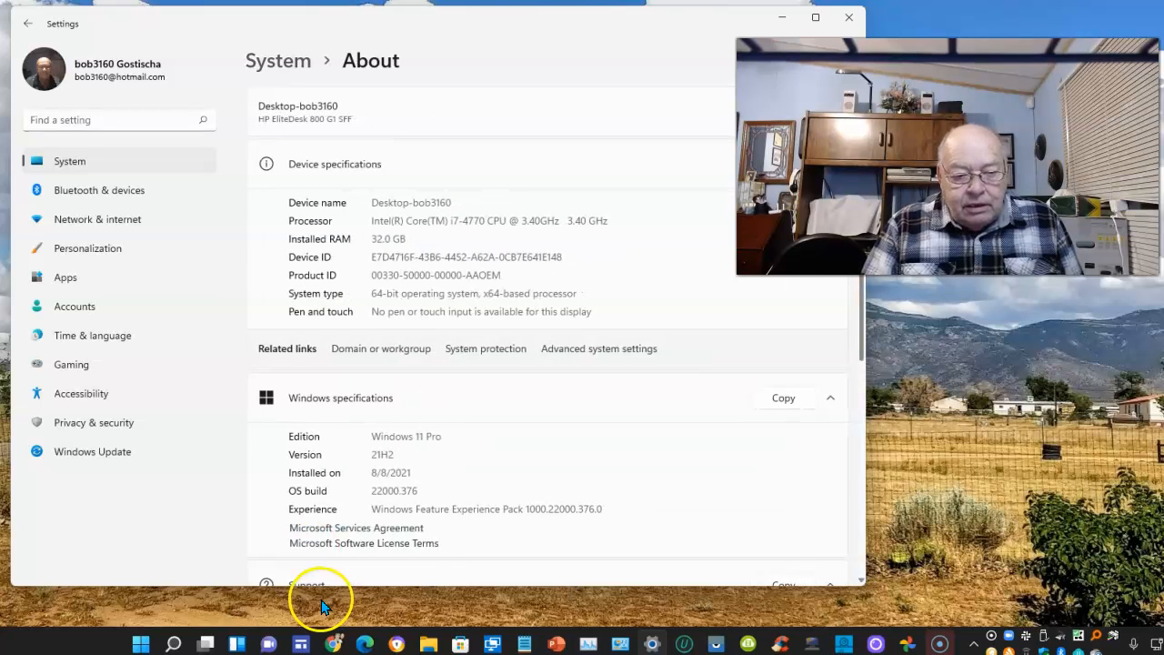
{"action": "mouse_move", "coordinate": [460, 86]}
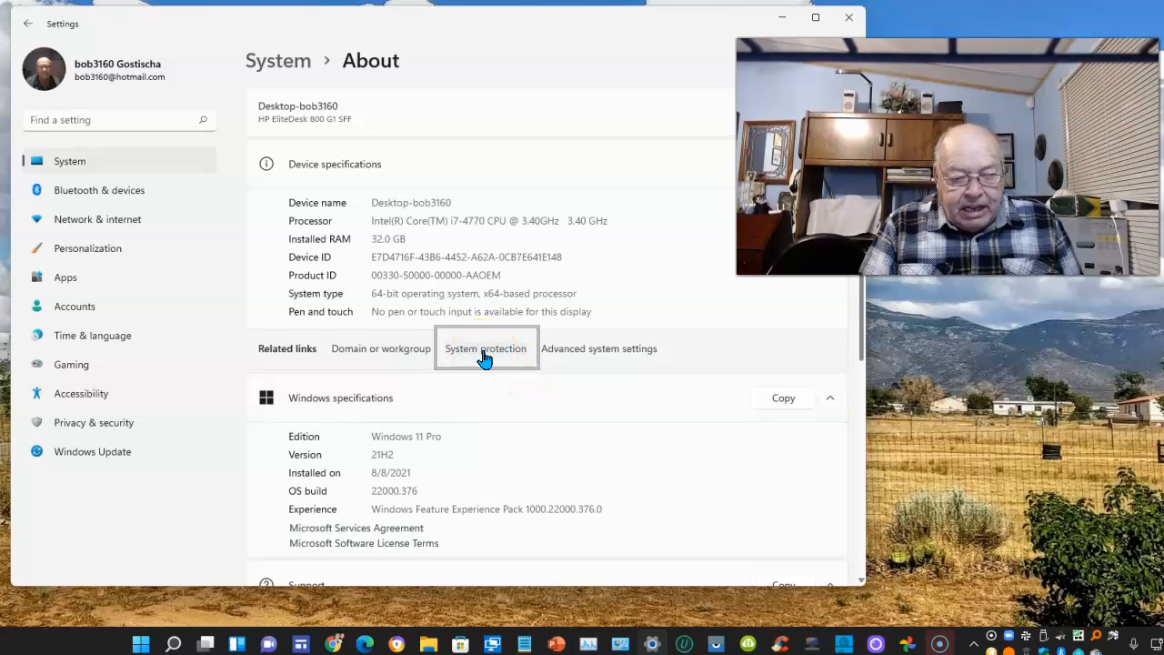
Reach the System Protection tab listing drive protection states for C: and F:.
{"action": "left_click", "coordinate": [485, 348]}
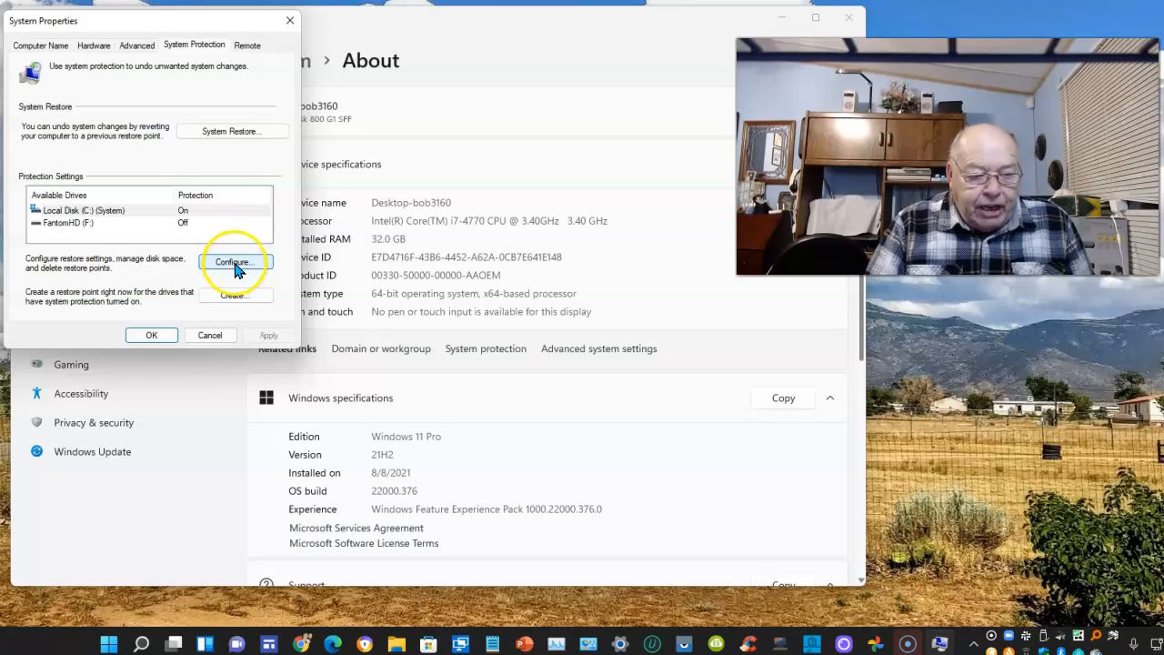
Configure Local Disk (C:) protection, showing it on with 5% maximum disk usage.
{"action": "left_click", "coordinate": [235, 262]}
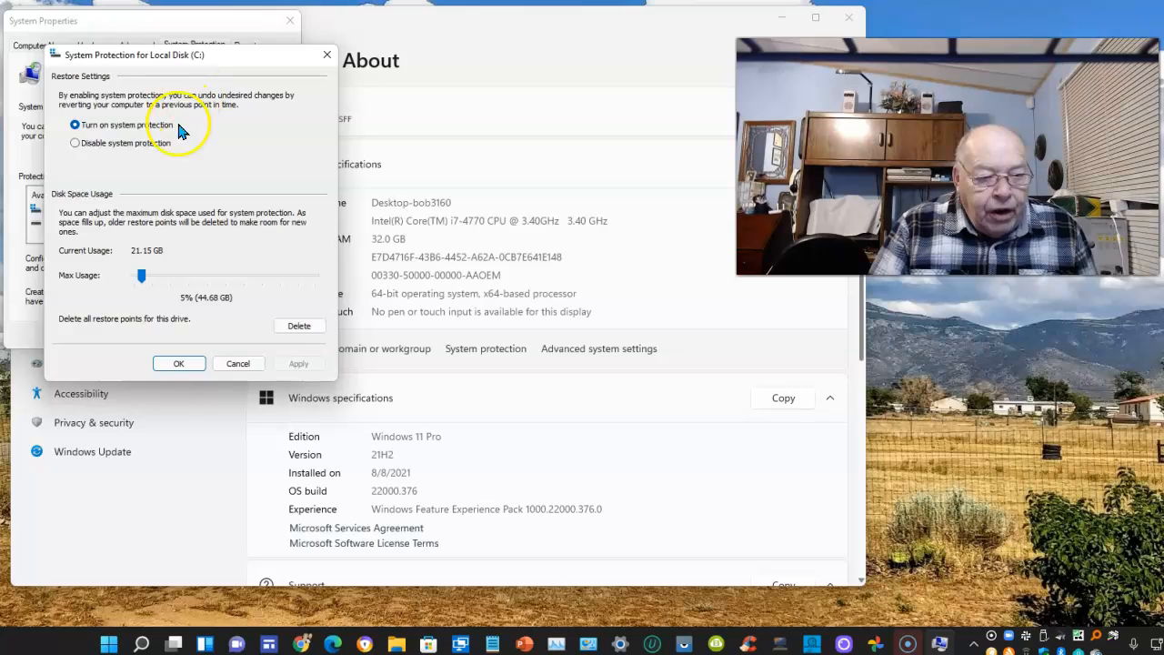
{"action": "mouse_move", "coordinate": [118, 134]}
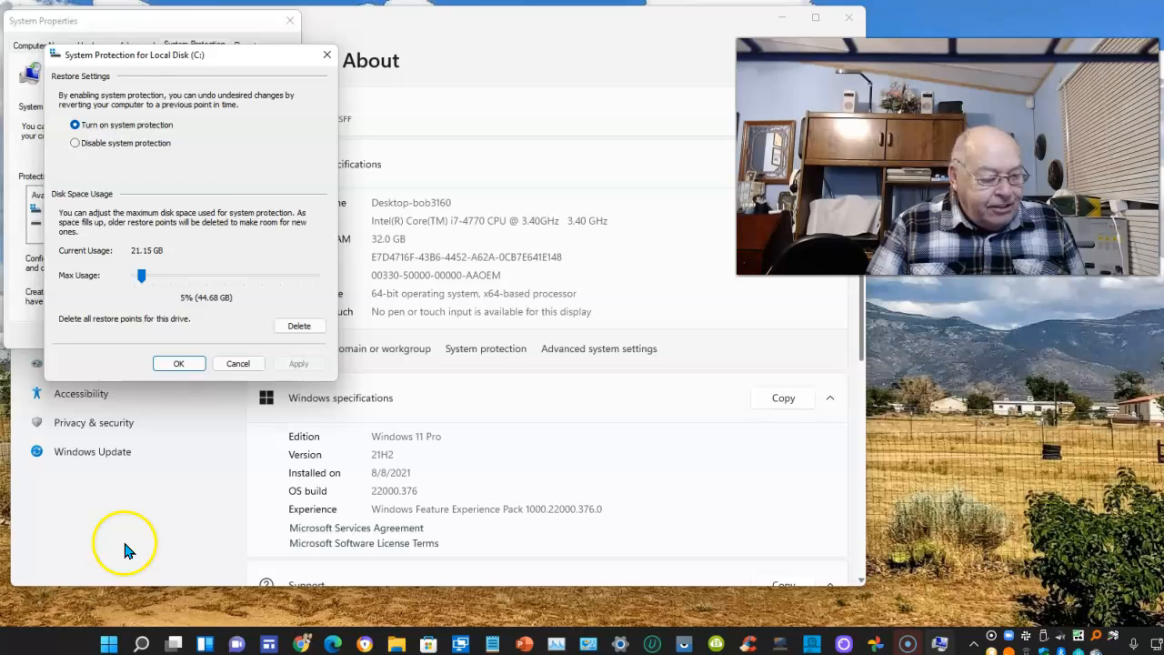
{"action": "mouse_move", "coordinate": [135, 544]}
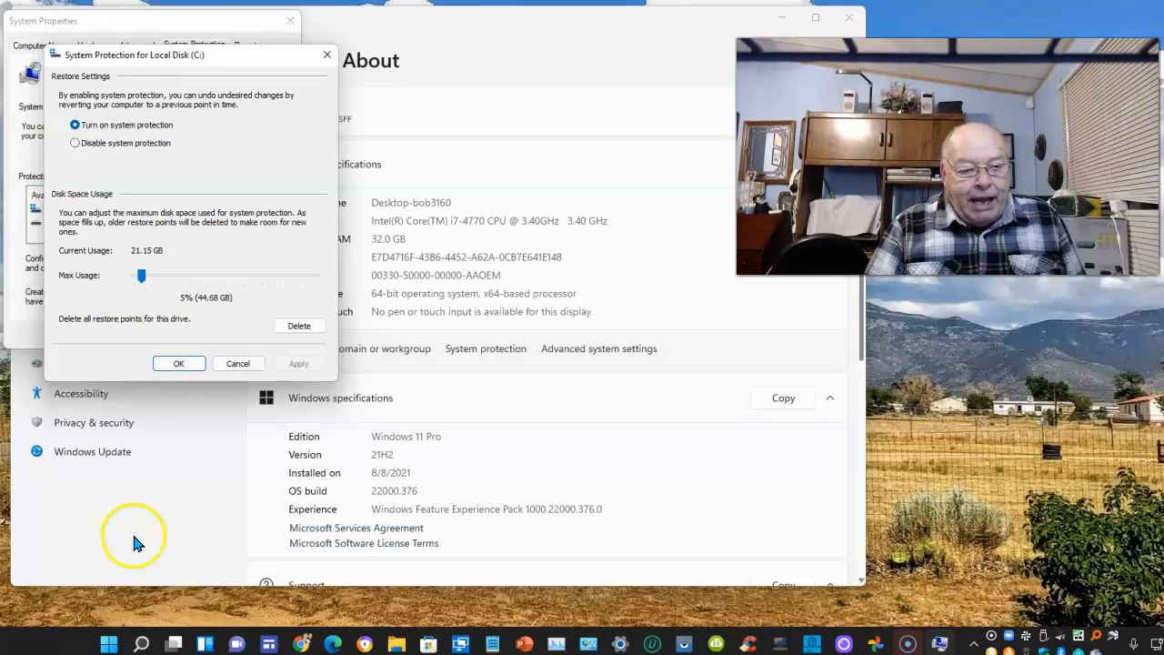